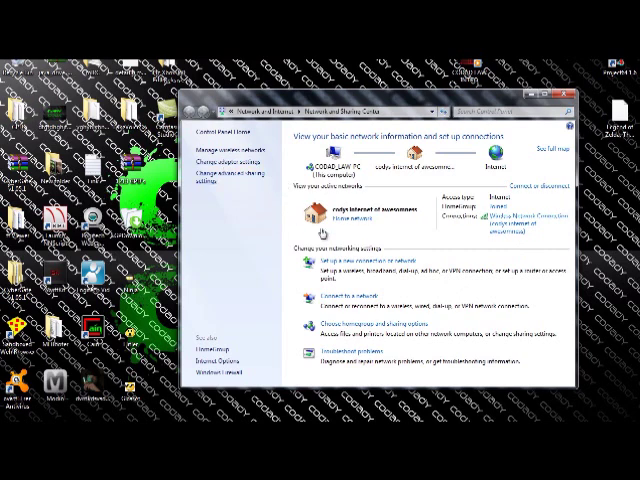
Show the network adapters list and dismiss the Wireless Network Connection Status dialog.
click(225, 163)
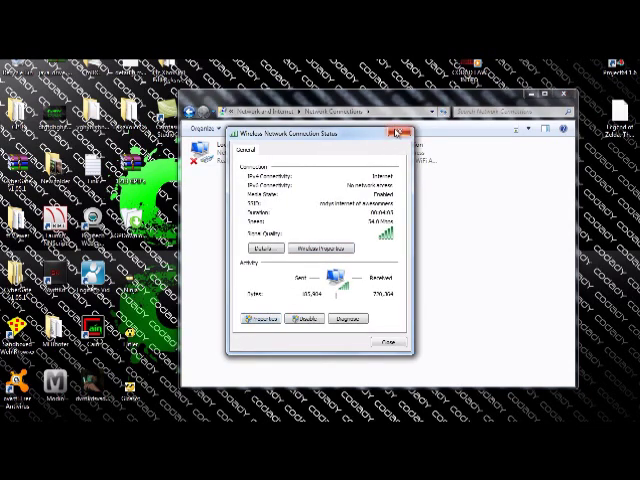
click(397, 131)
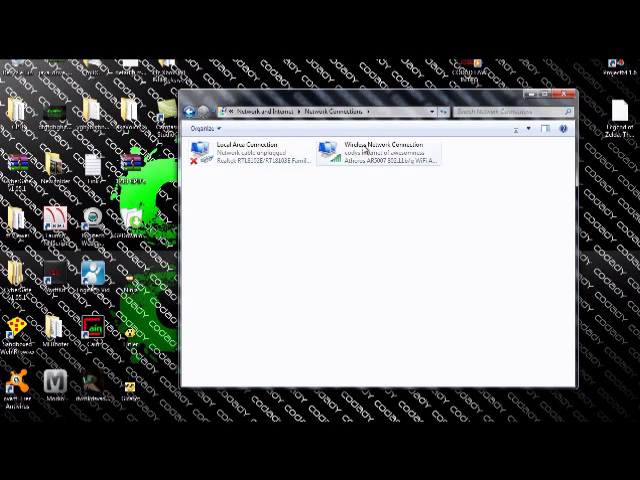
mouse_move(370, 173)
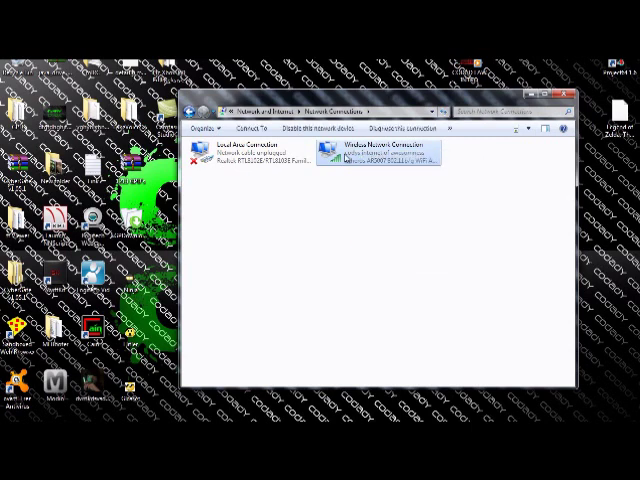
Open the Wireless Network Connection status and its Properties to reach TCP/IPv4 settings.
double_click(370, 155)
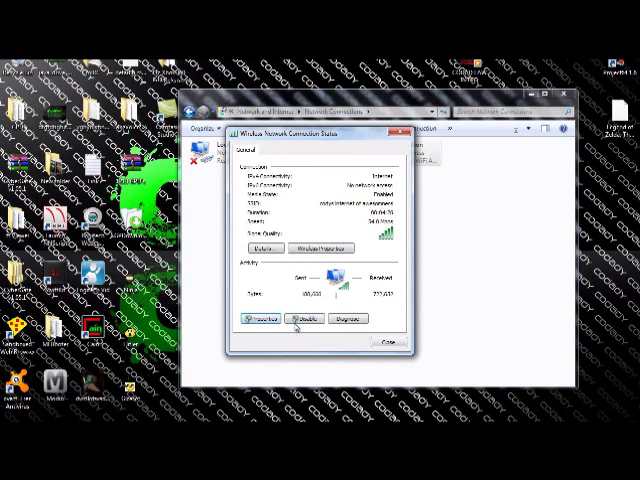
click(258, 318)
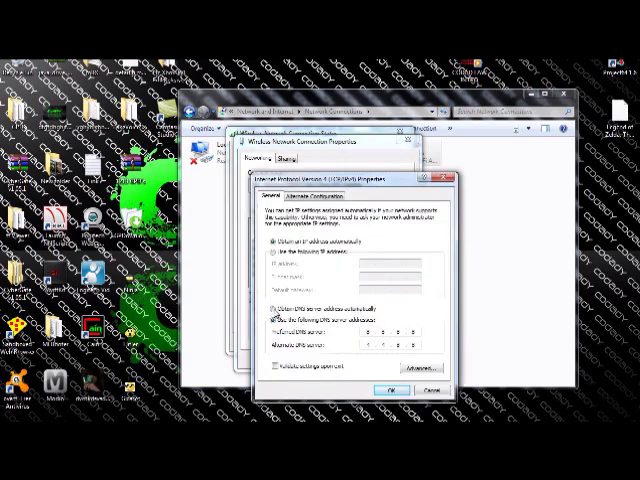
Set wireless IPv4 to 'Use the following DNS server addresses', enter the servers, and confirm.
click(276, 320)
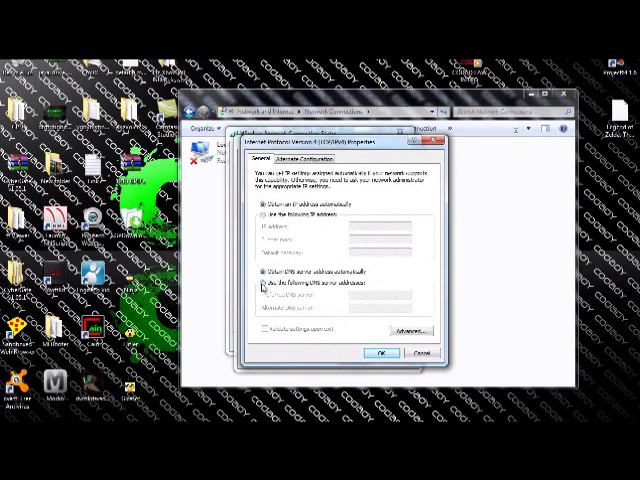
click(262, 290)
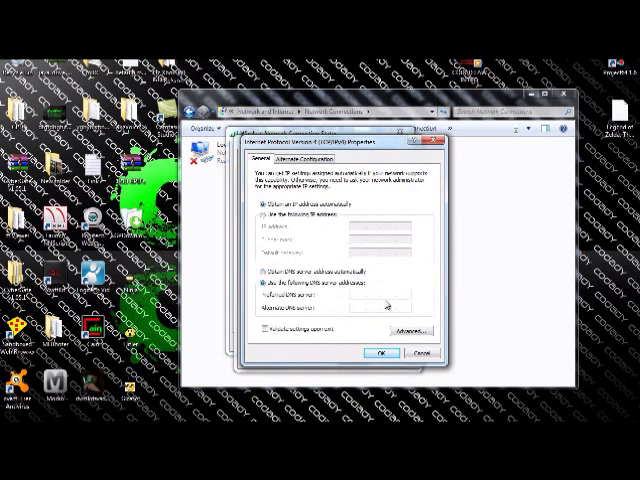
click(360, 305)
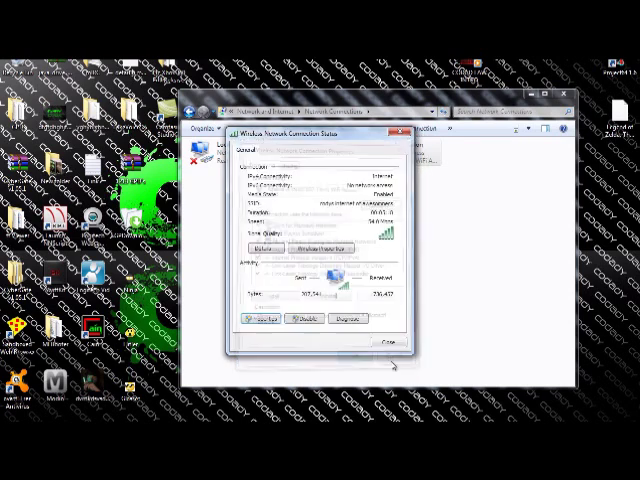
click(384, 344)
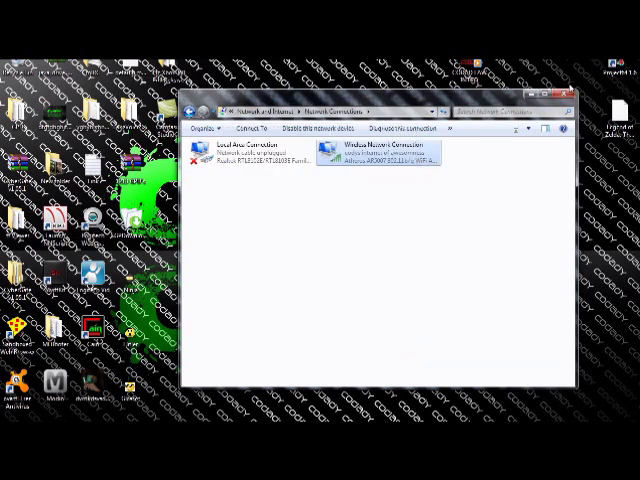
Close the Network Connections window.
click(571, 95)
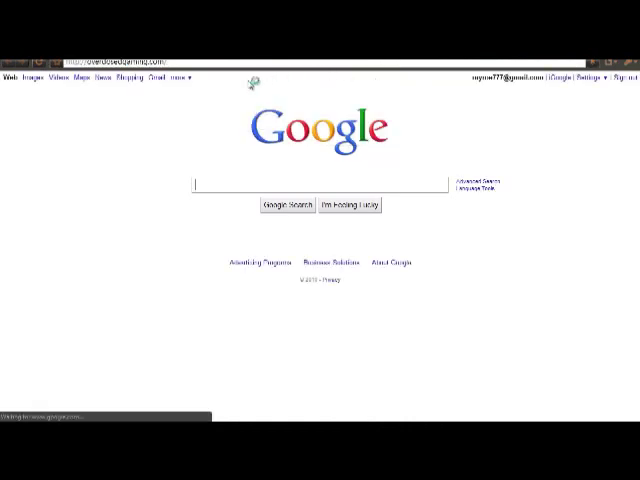
mouse_move(195, 110)
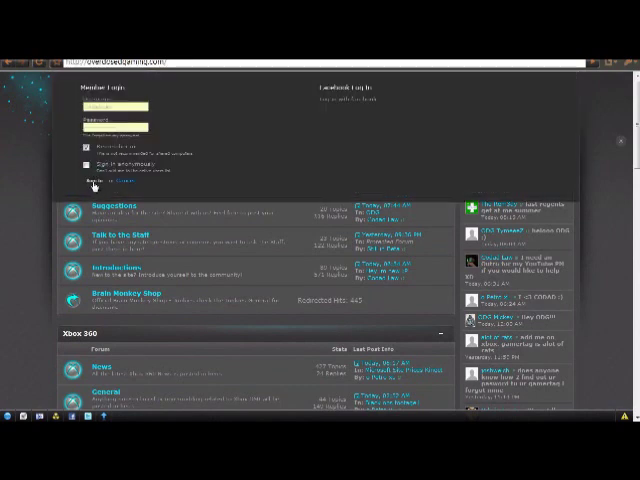
Sign in to the overdosedgaming.com Member Login with the account credentials.
click(101, 180)
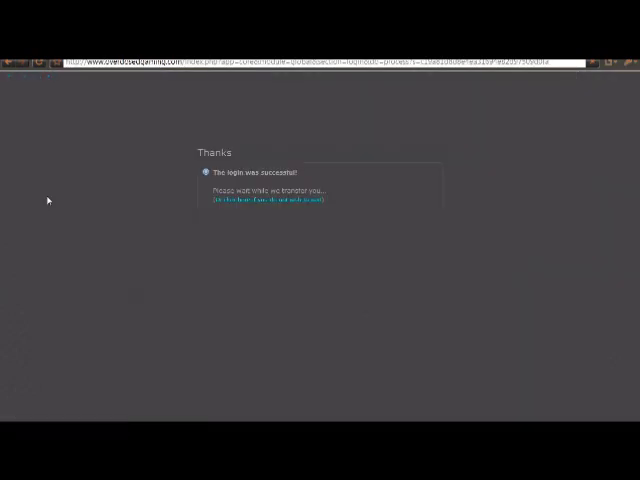